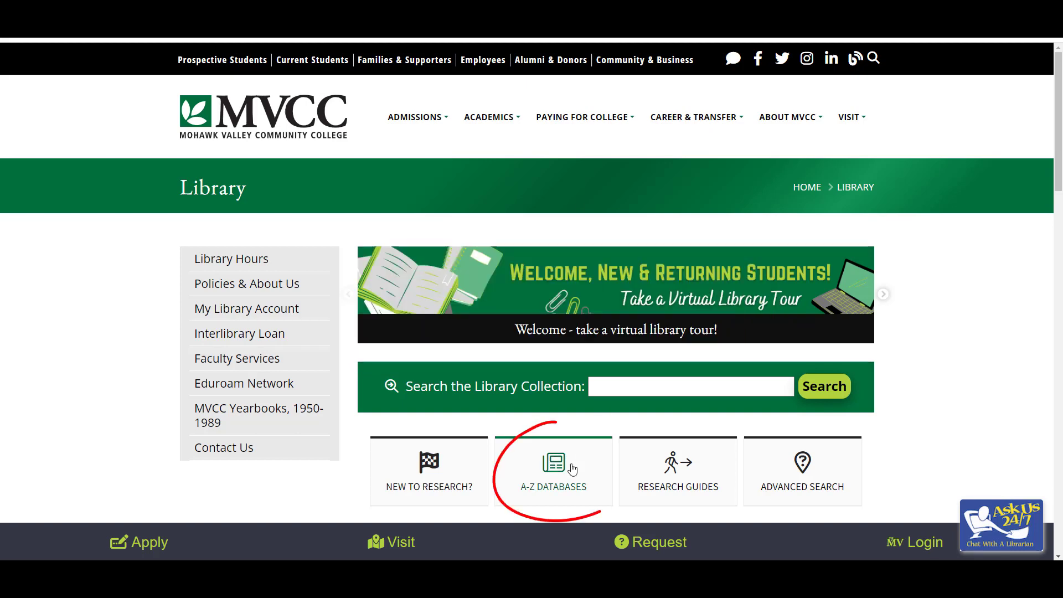
Step: Filter the A-Z Databases list to Business and Economics and scroll through the results
{"action": "left_click", "coordinate": [552, 471]}
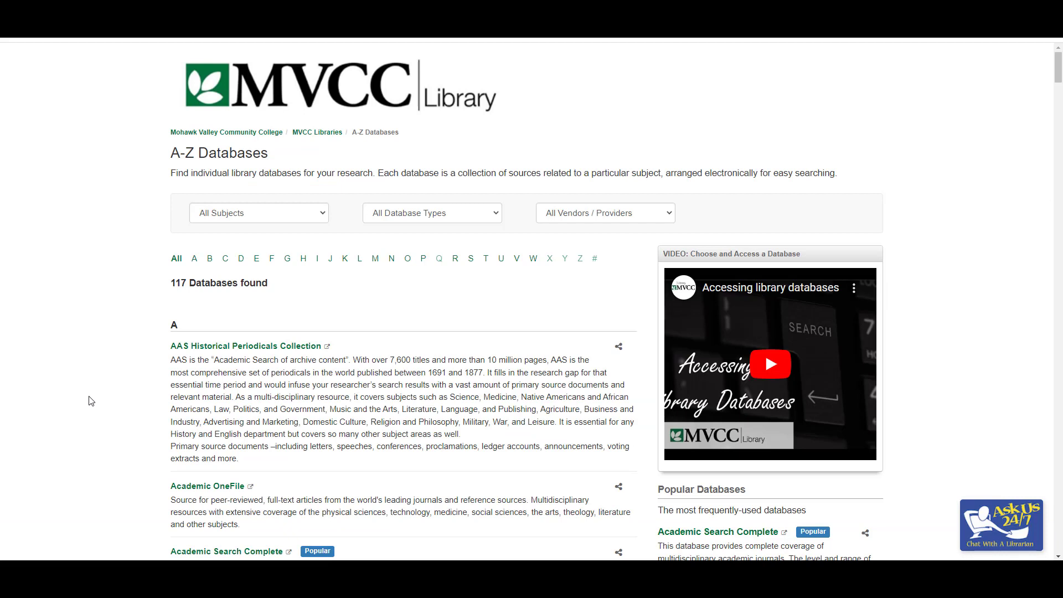
{"action": "mouse_move", "coordinate": [276, 213]}
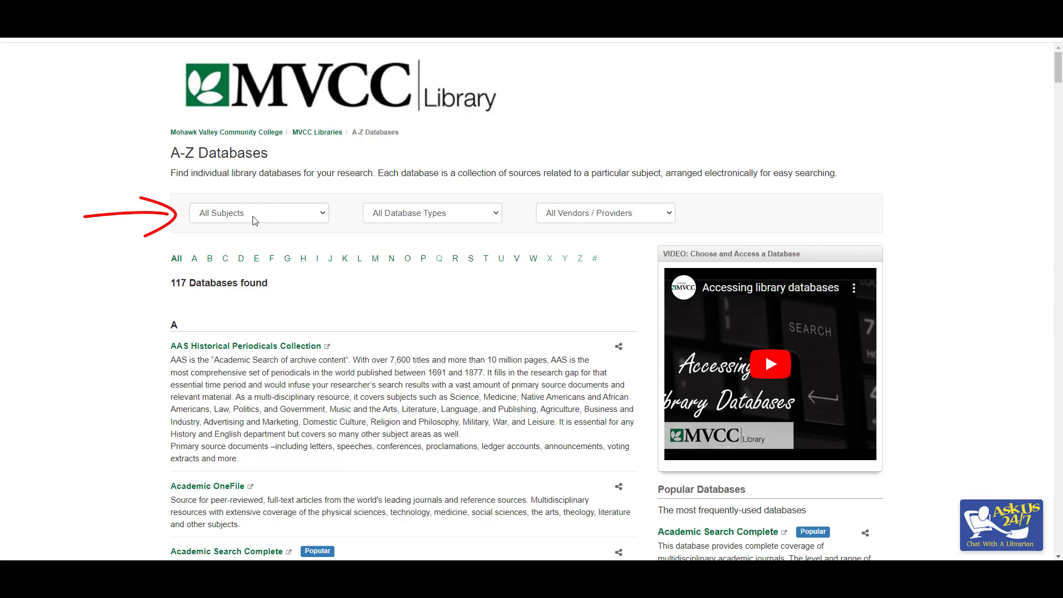
{"action": "left_click", "coordinate": [257, 212]}
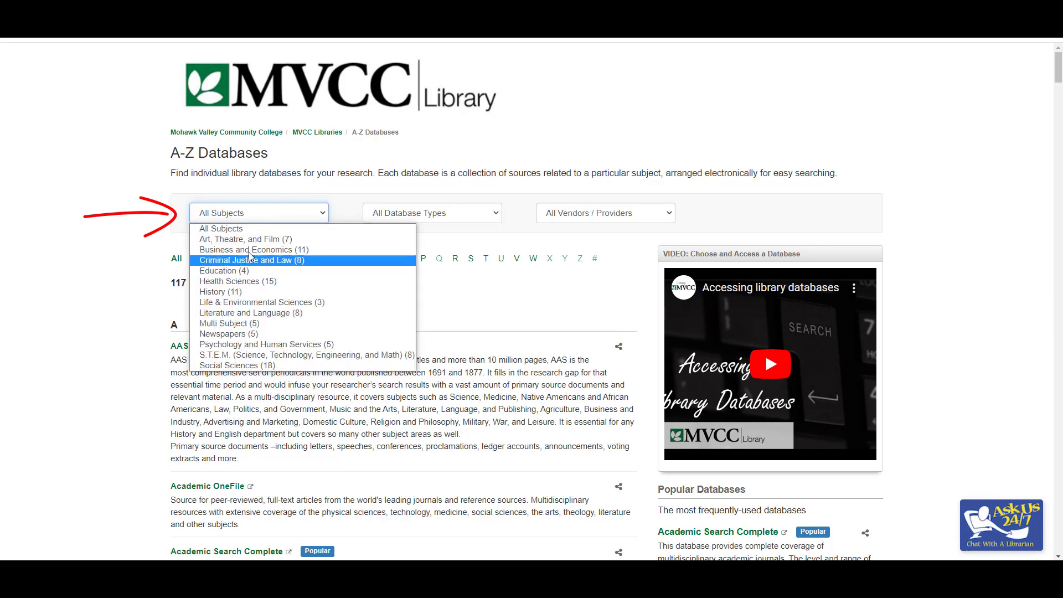
{"action": "left_click", "coordinate": [252, 250]}
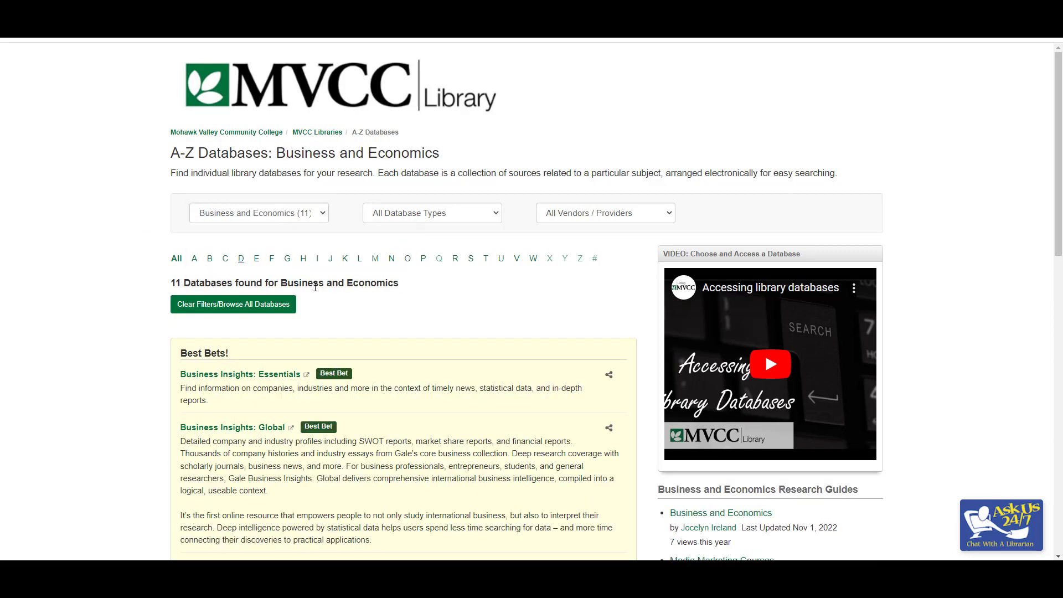
{"action": "scroll", "scroll_direction": "down", "scroll_amount": 3}
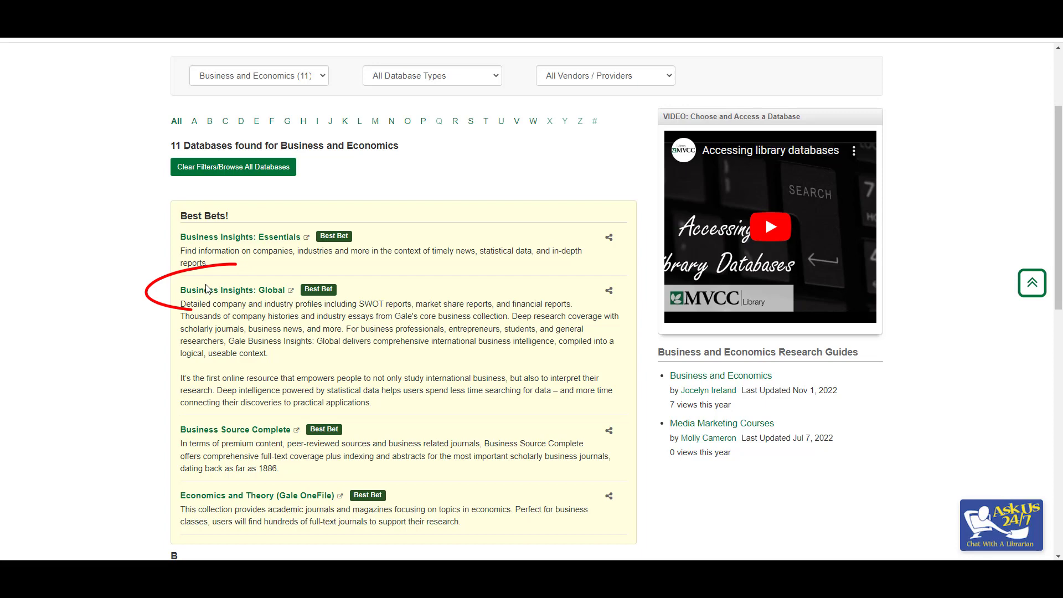
Step: Open Business Insights: Global and search for 'gap inc'
{"action": "left_click", "coordinate": [230, 289]}
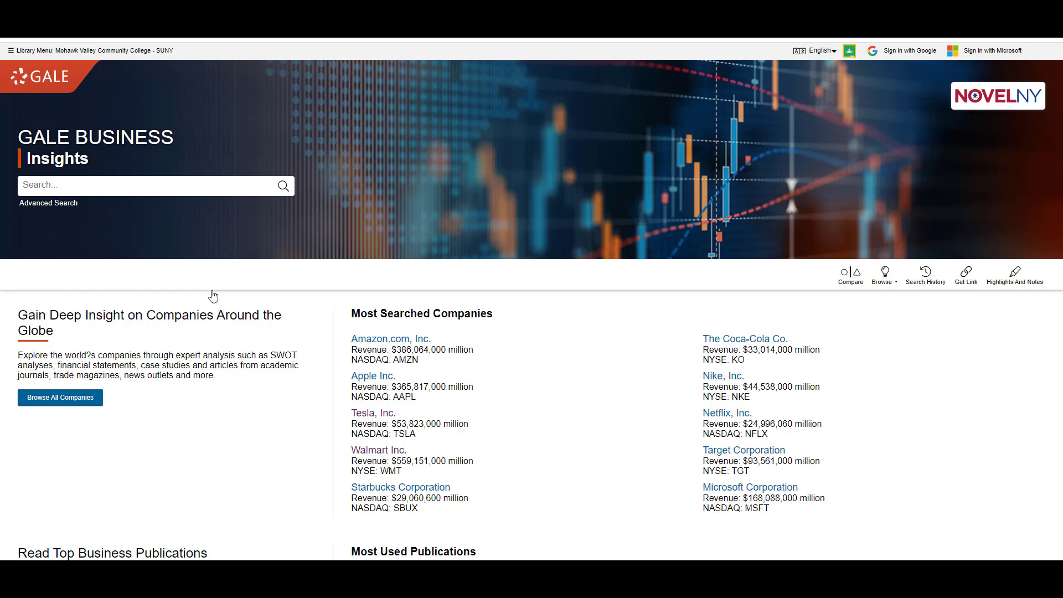
{"action": "left_click", "coordinate": [145, 185]}
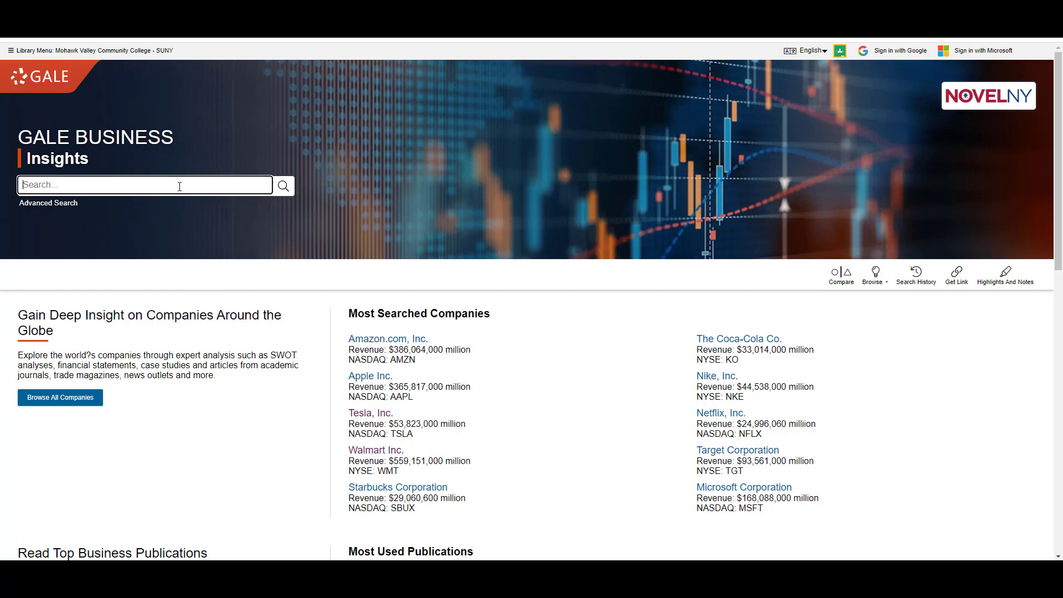
{"action": "type", "text": "gap inc"}
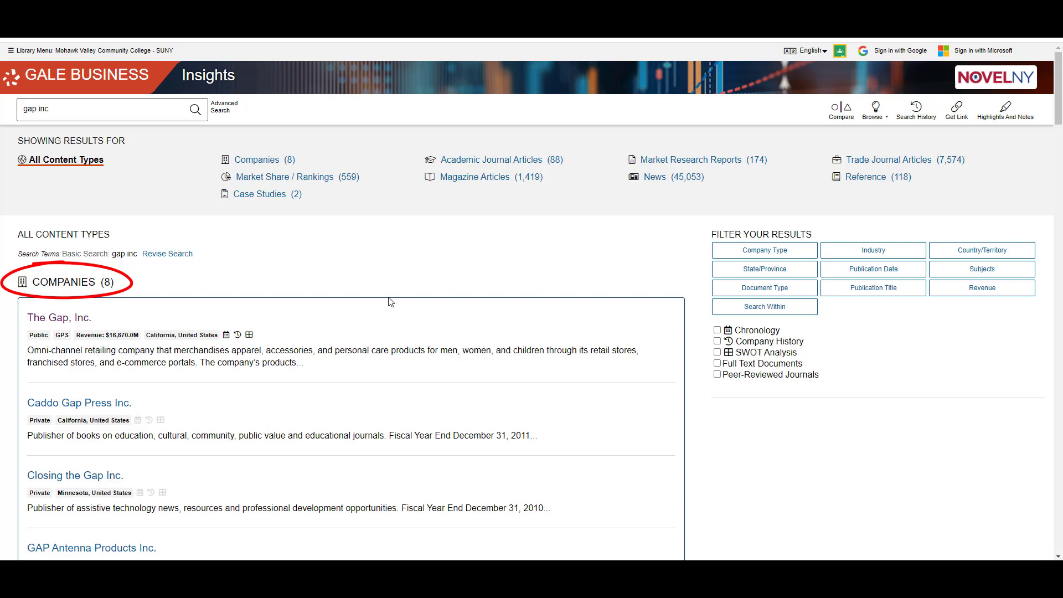
Step: Open The Gap, Inc. company profile and its full SWOT analysis PDF
{"action": "left_click", "coordinate": [59, 318]}
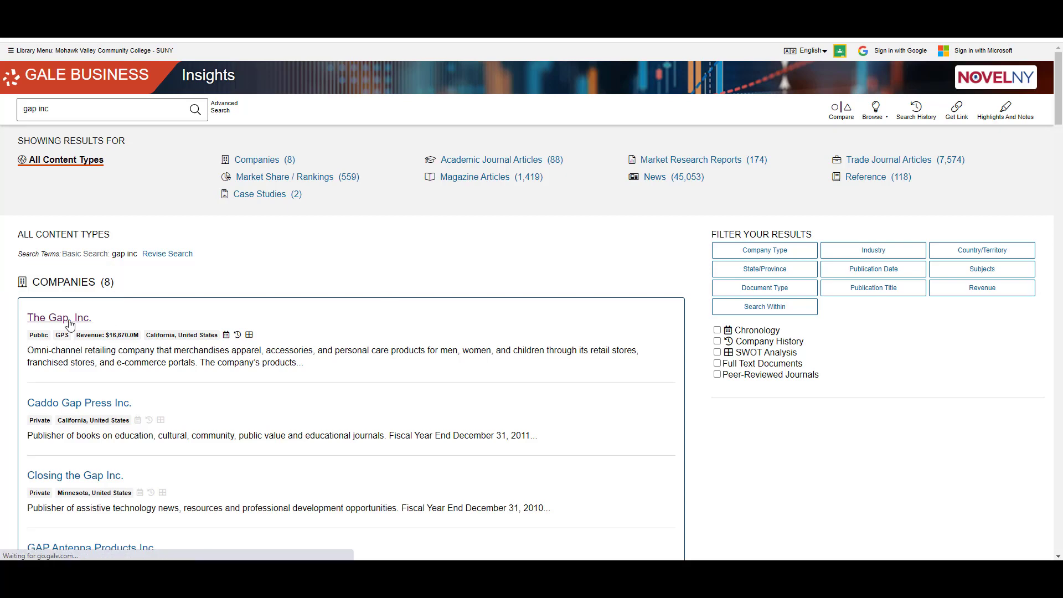
{"action": "left_click", "coordinate": [59, 317]}
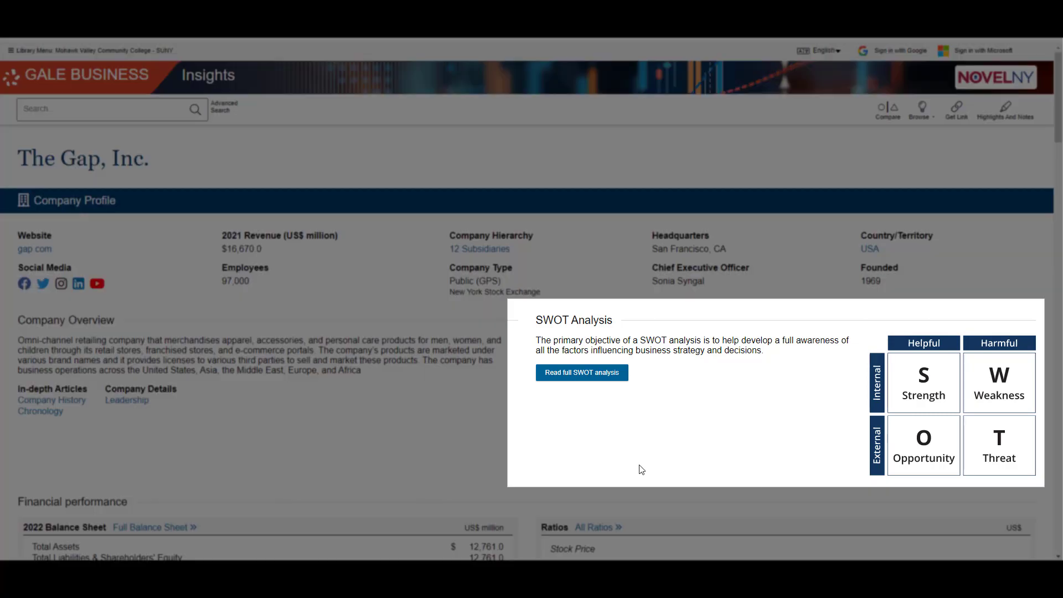
{"action": "left_click", "coordinate": [581, 372]}
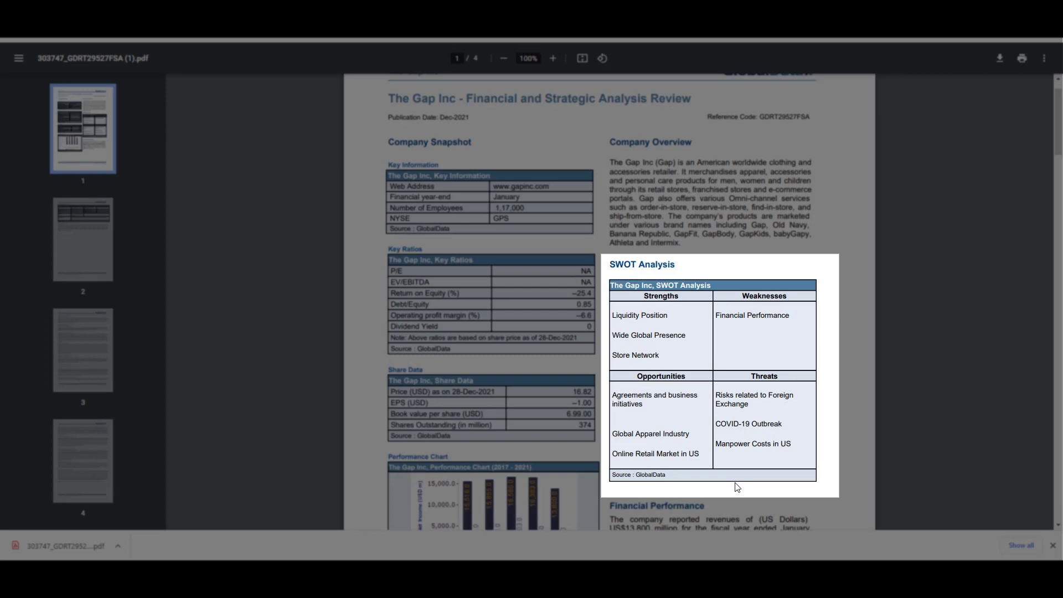
{"action": "scroll", "scroll_direction": "down", "scroll_amount": 3}
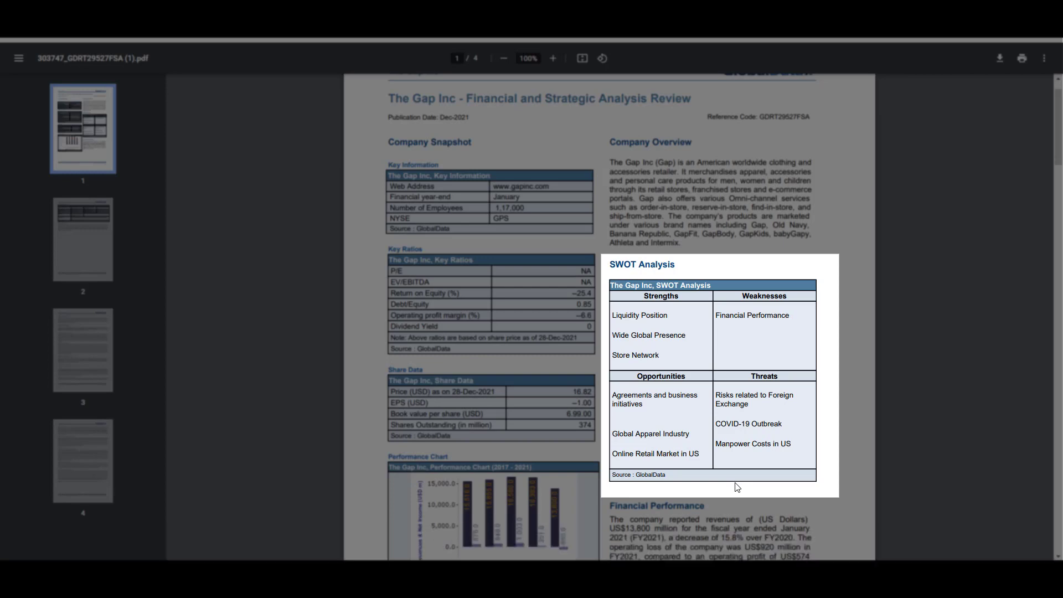
{"action": "left_click", "coordinate": [82, 239]}
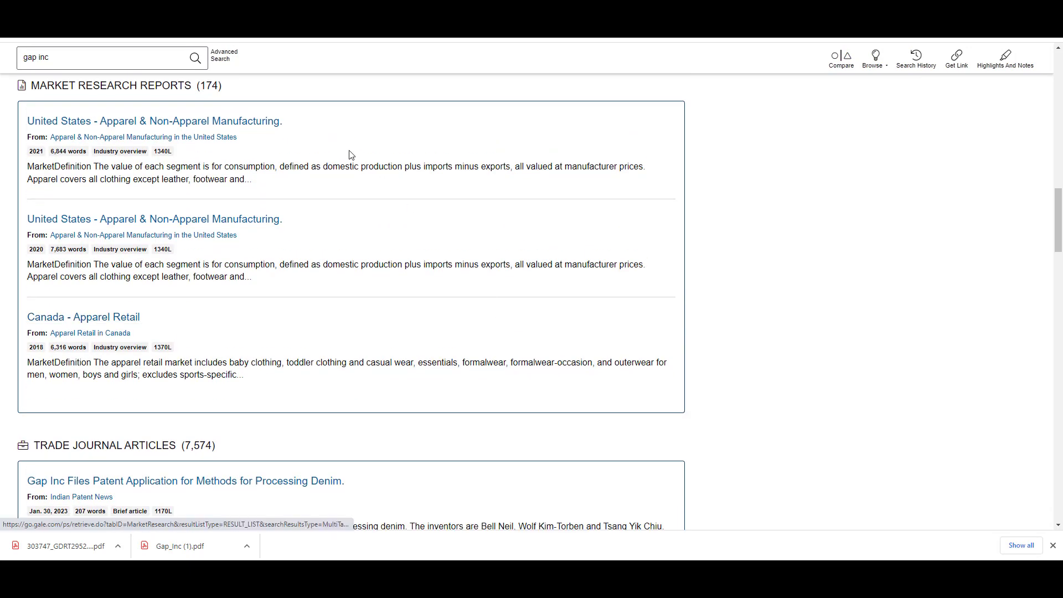
Step: Scroll the gap inc results past market research reports and magazine articles to Reference
{"action": "scroll", "scroll_direction": "down", "scroll_amount": 3}
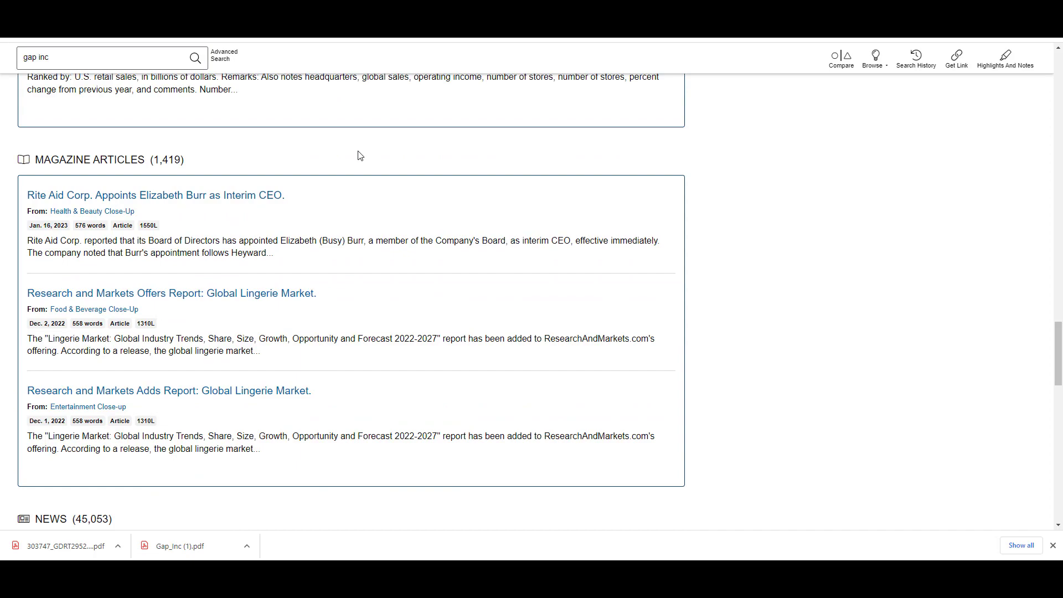
{"action": "scroll", "scroll_direction": "down", "scroll_amount": 3}
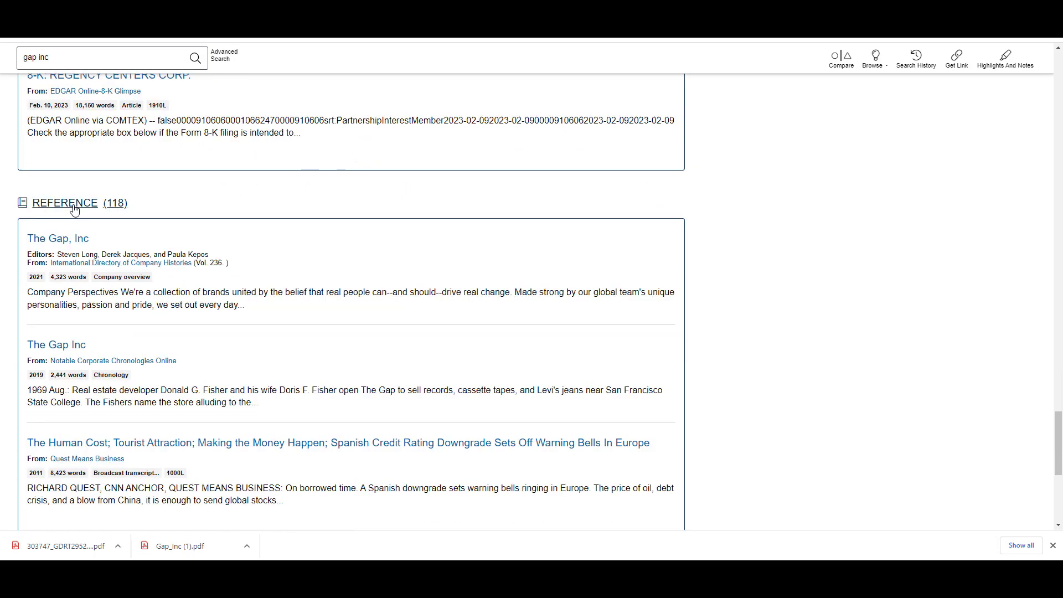
{"action": "mouse_move", "coordinate": [58, 238]}
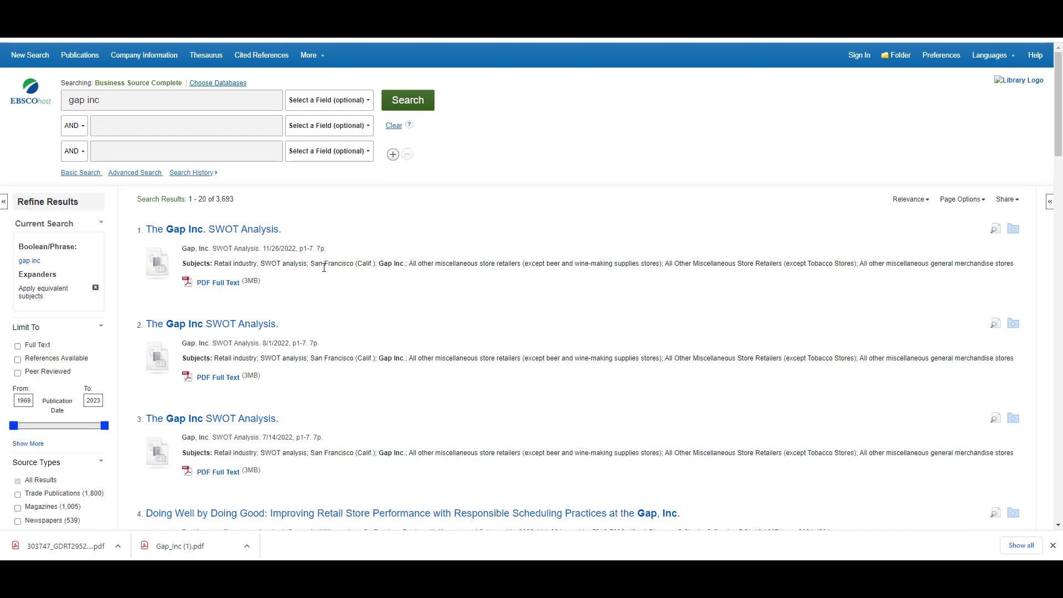
{"action": "mouse_move", "coordinate": [319, 367]}
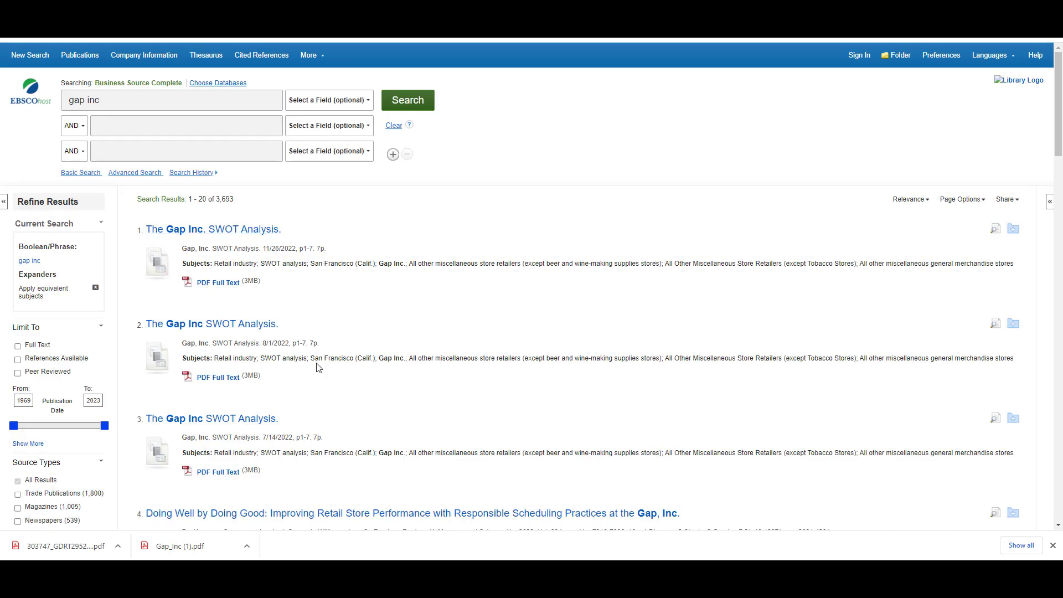
{"action": "mouse_move", "coordinate": [319, 353]}
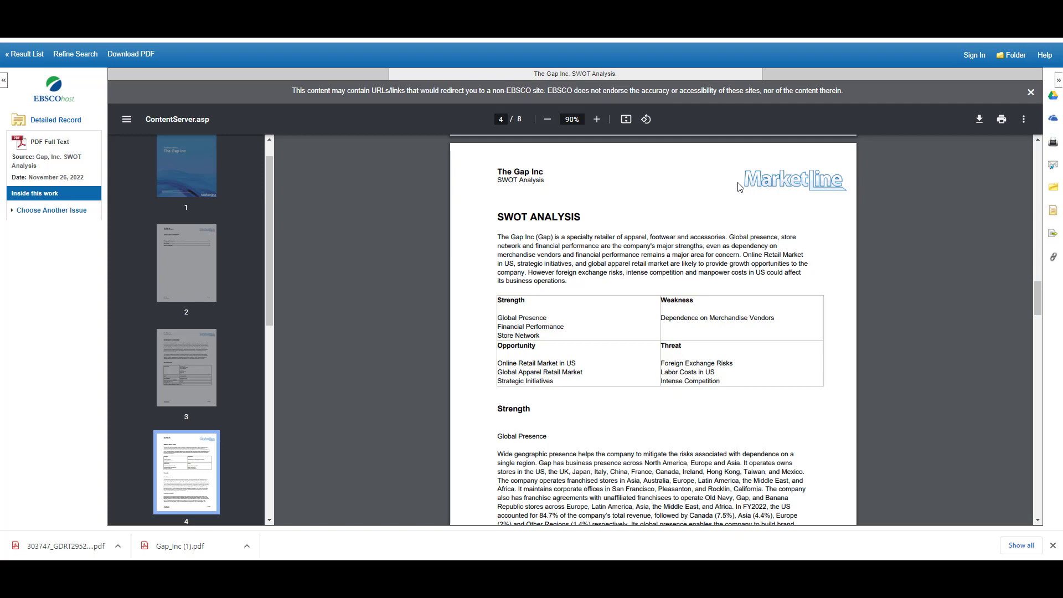
Step: Open The Gap Inc. SWOT Analysis PDF full text and view its SWOT table
{"action": "scroll", "scroll_direction": "down", "scroll_amount": 3}
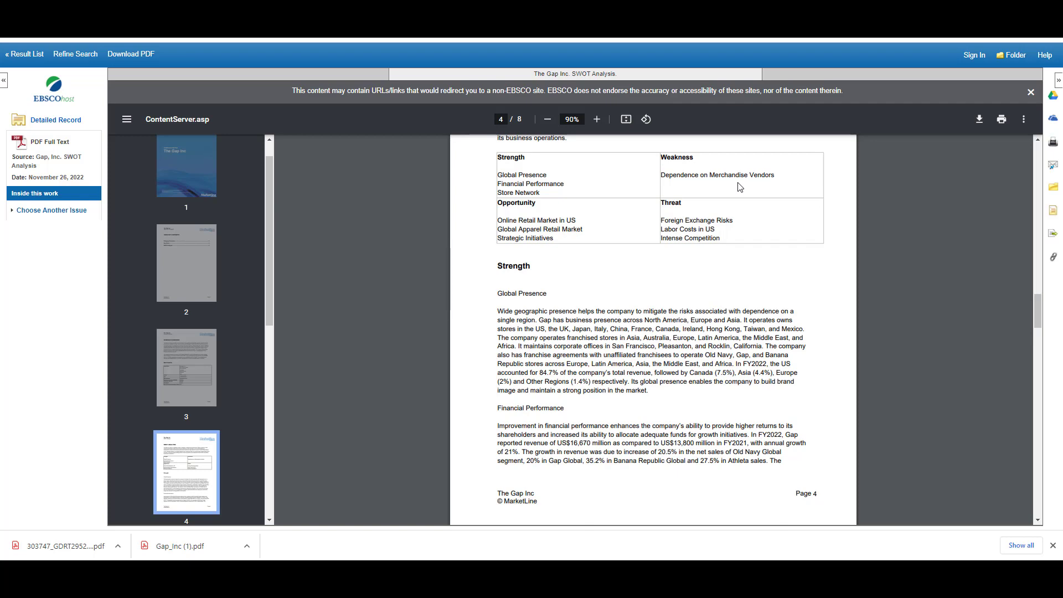
{"action": "left_click", "coordinate": [186, 186]}
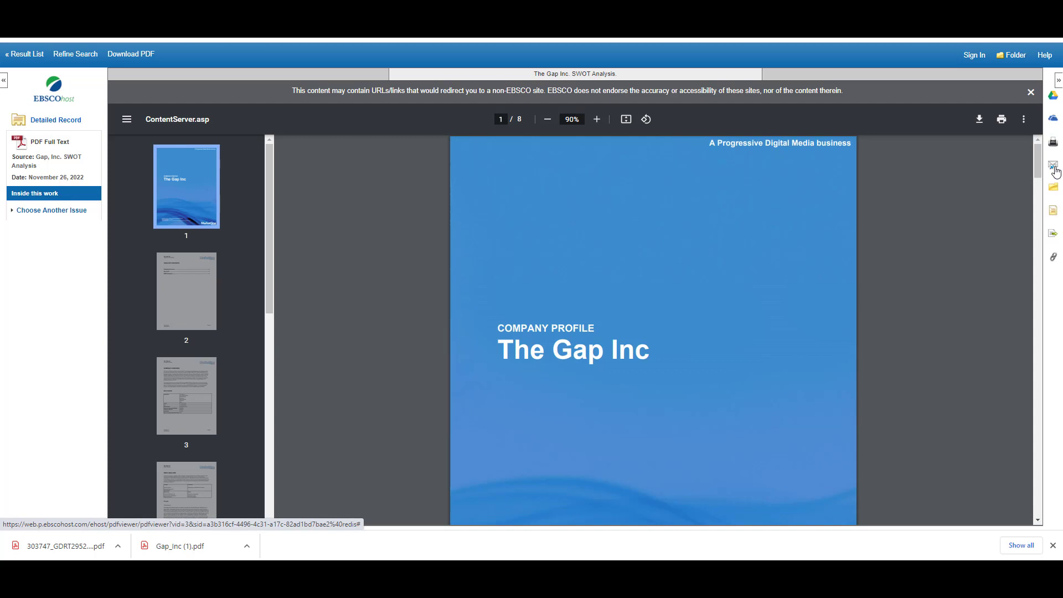
{"action": "mouse_move", "coordinate": [1049, 216]}
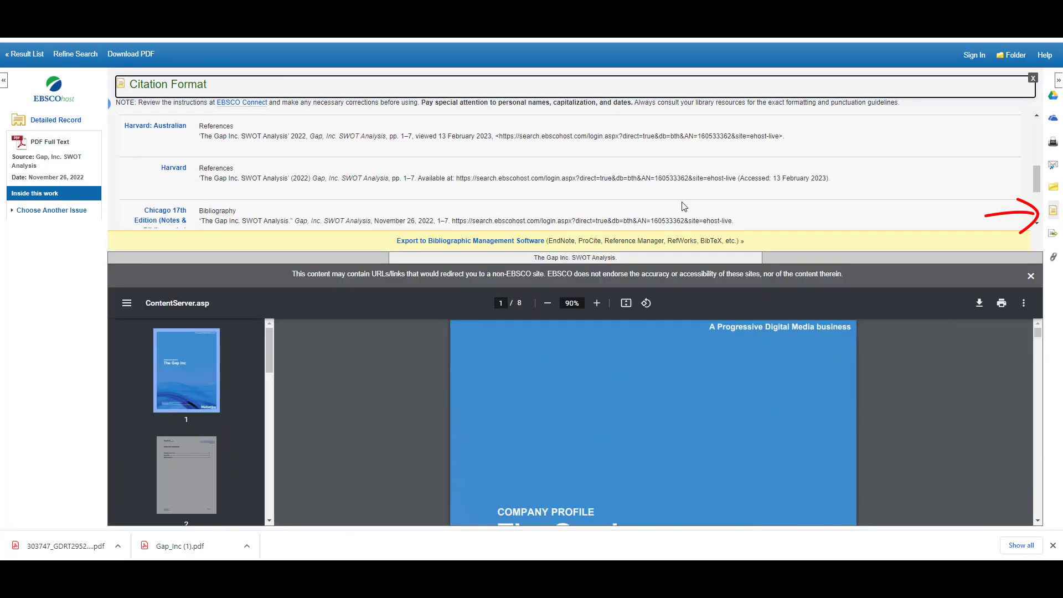
Step: Scroll through the citation formats for The Gap Inc. SWOT Analysis
{"action": "scroll", "scroll_direction": "down", "scroll_amount": 3}
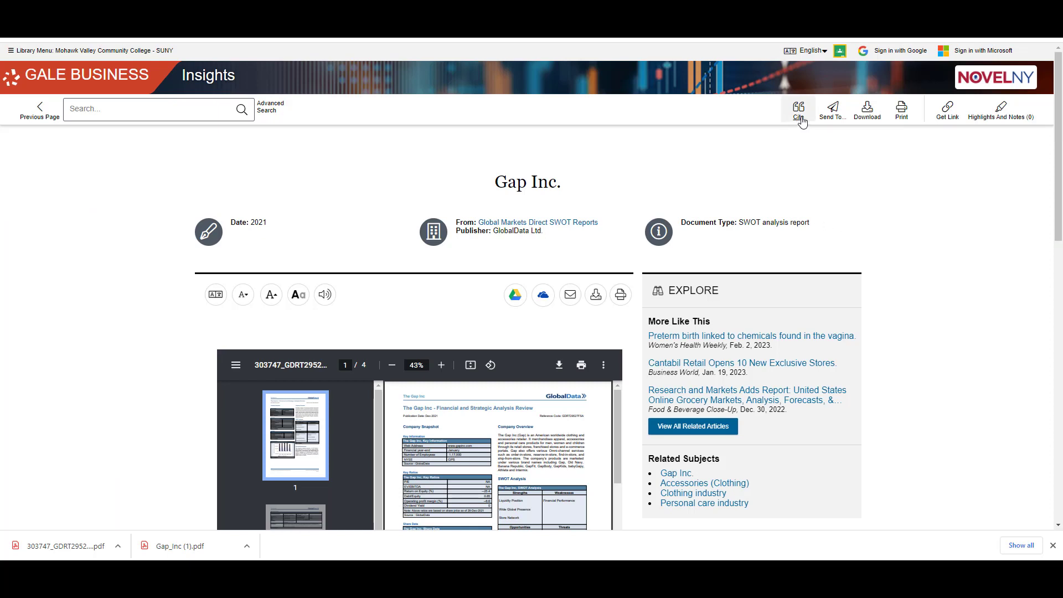
Step: Show the Gap Inc. SWOT report's MLA, APA, Chicago and Harvard citations in Citation Tools
{"action": "left_click", "coordinate": [798, 109]}
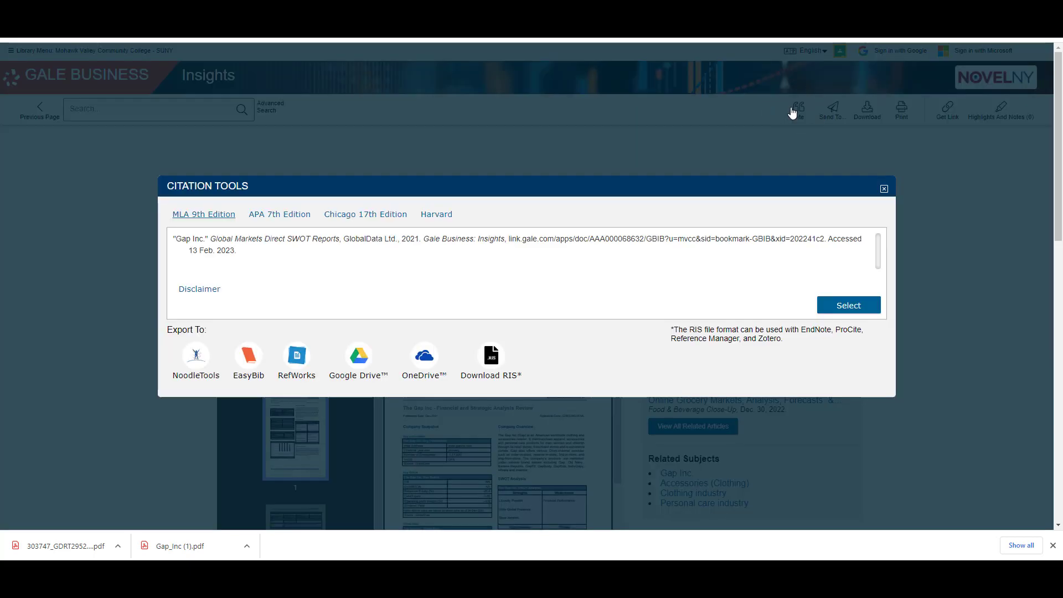
{"action": "left_click", "coordinate": [883, 189]}
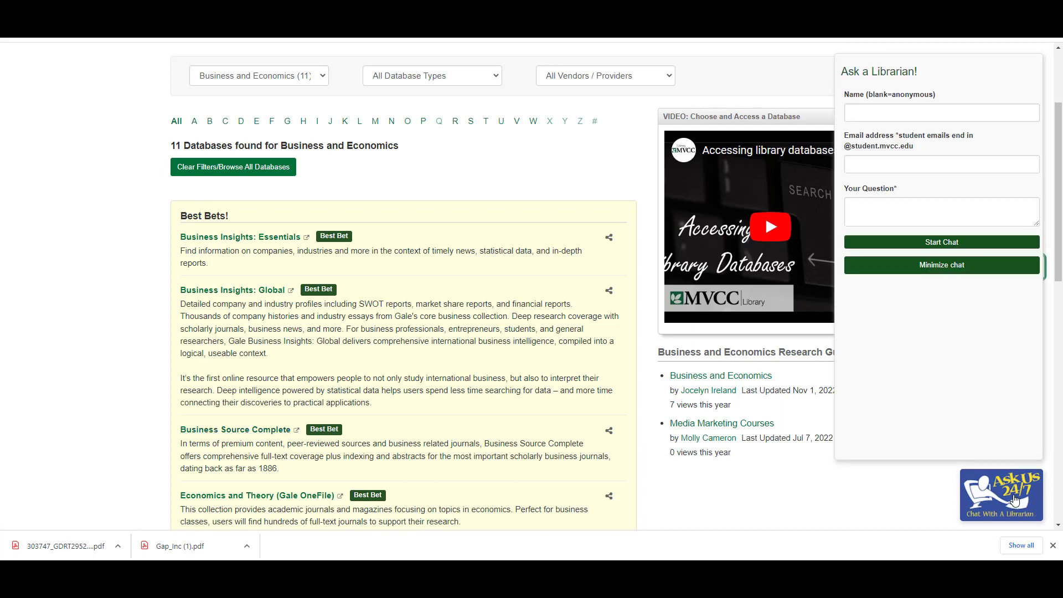
{"action": "mouse_move", "coordinate": [1015, 498]}
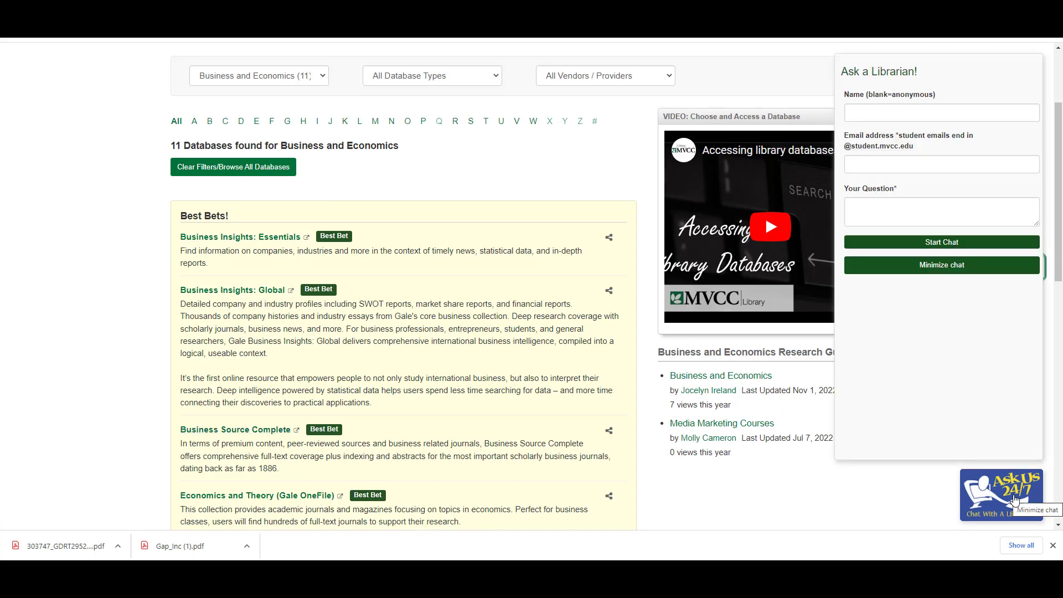